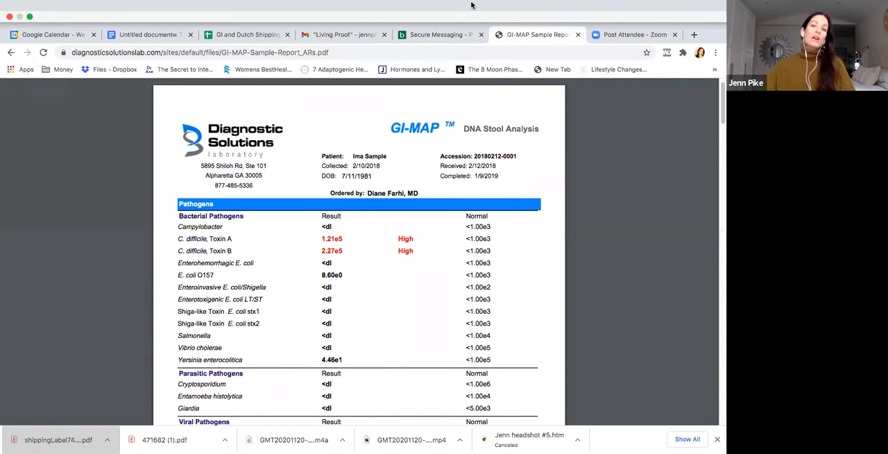
pyautogui.scroll(-3)
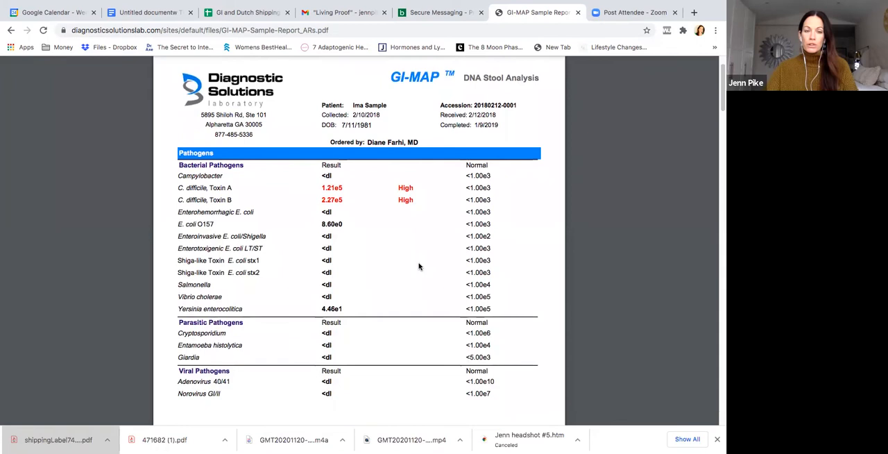
pyautogui.scroll(-3)
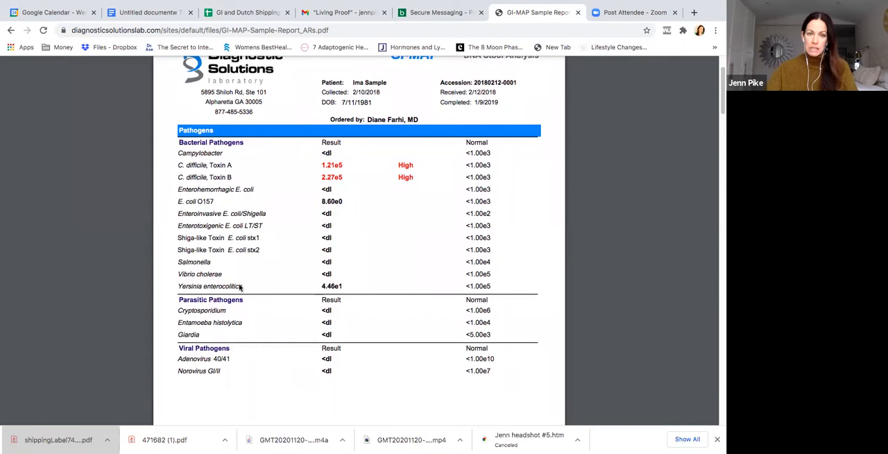
pyautogui.moveTo(272, 184)
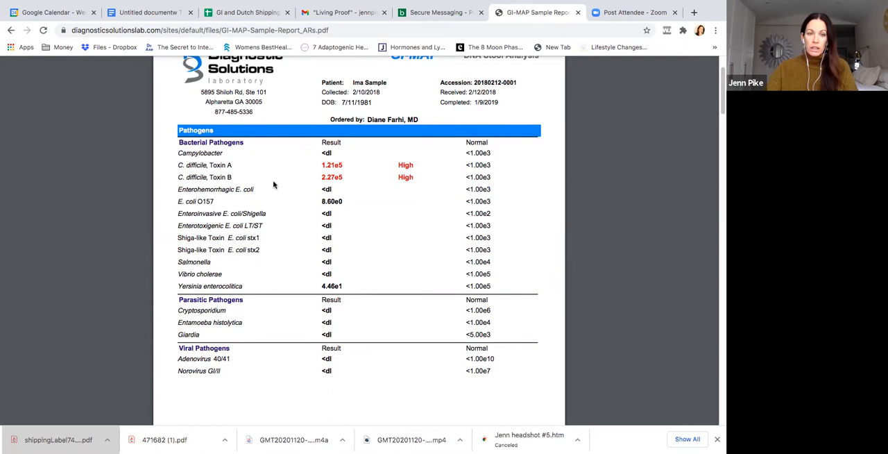
pyautogui.moveTo(286, 216)
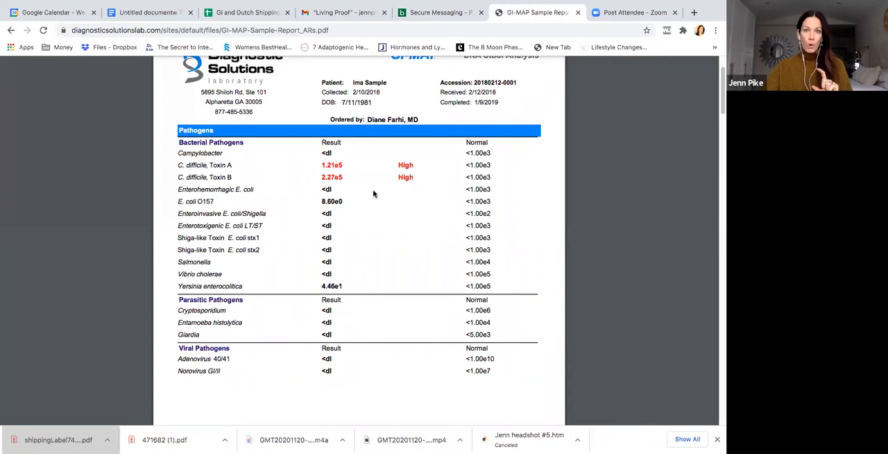
pyautogui.moveTo(378, 208)
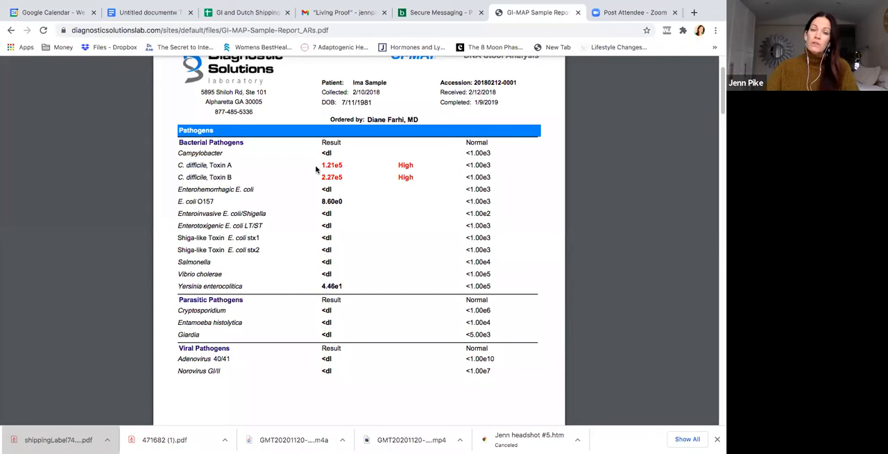
pyautogui.moveTo(314, 203)
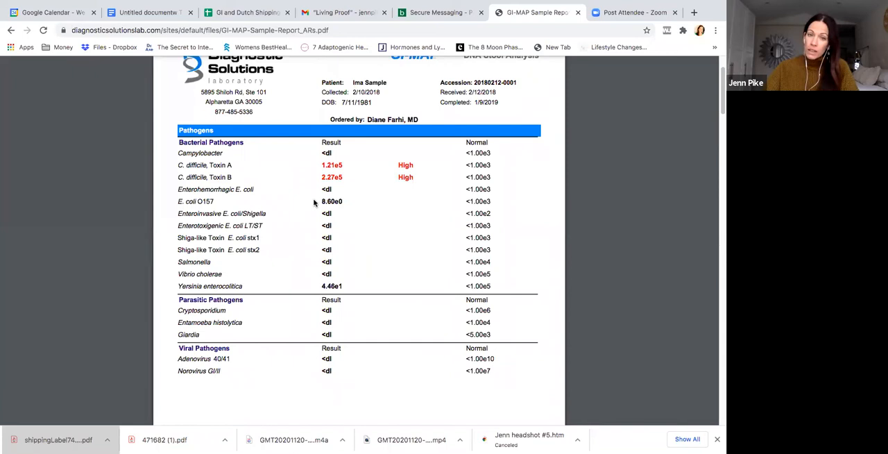
pyautogui.moveTo(200, 286)
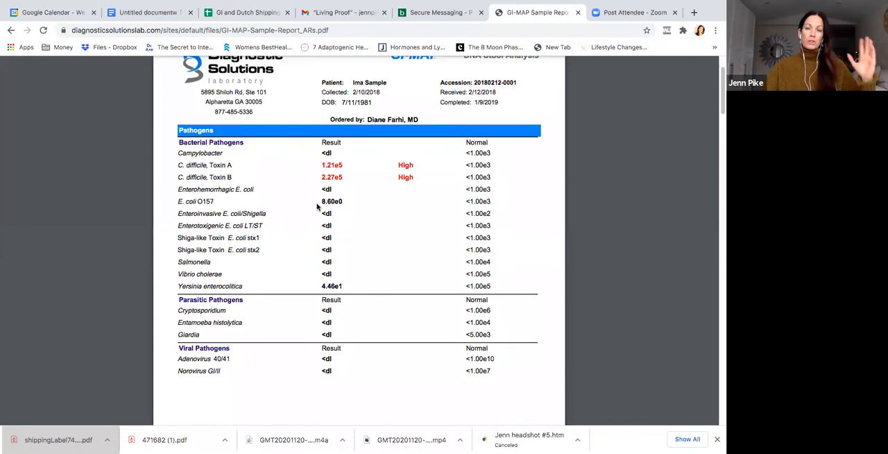
pyautogui.moveTo(319, 239)
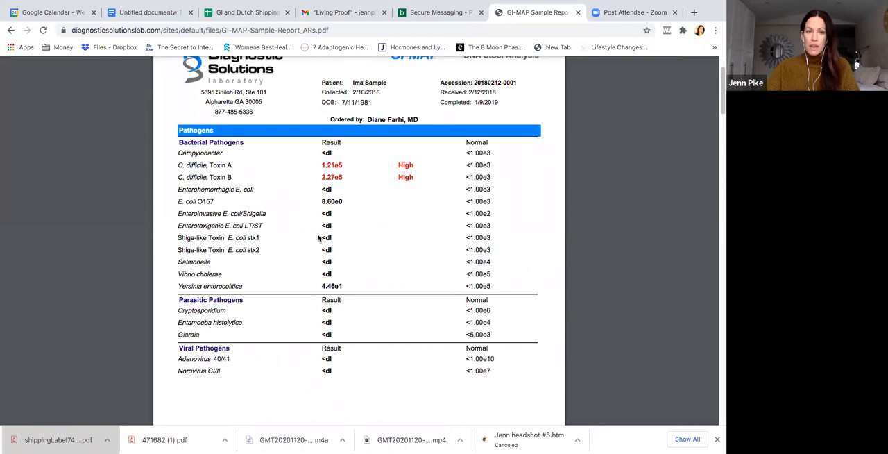
pyautogui.scroll(-3)
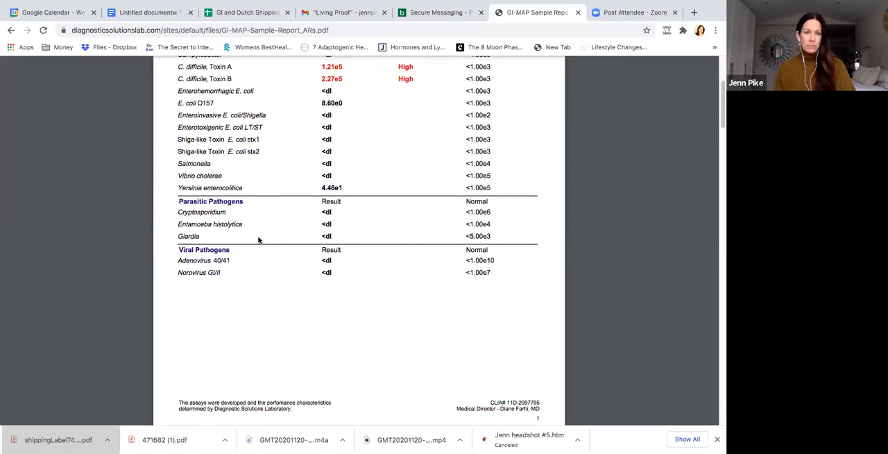
pyautogui.moveTo(290, 260)
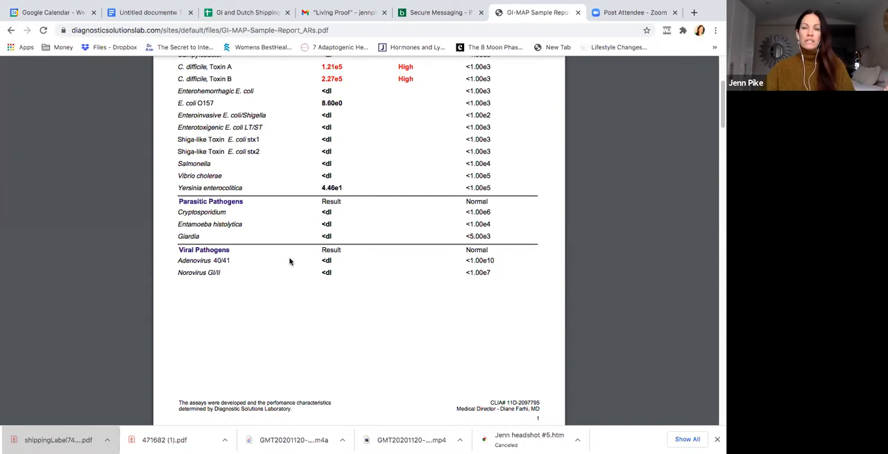
pyautogui.scroll(-3)
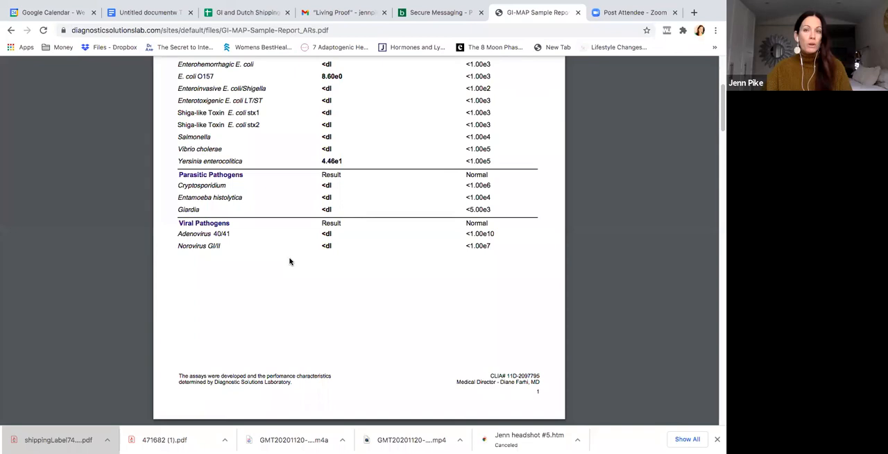
pyautogui.scroll(-3)
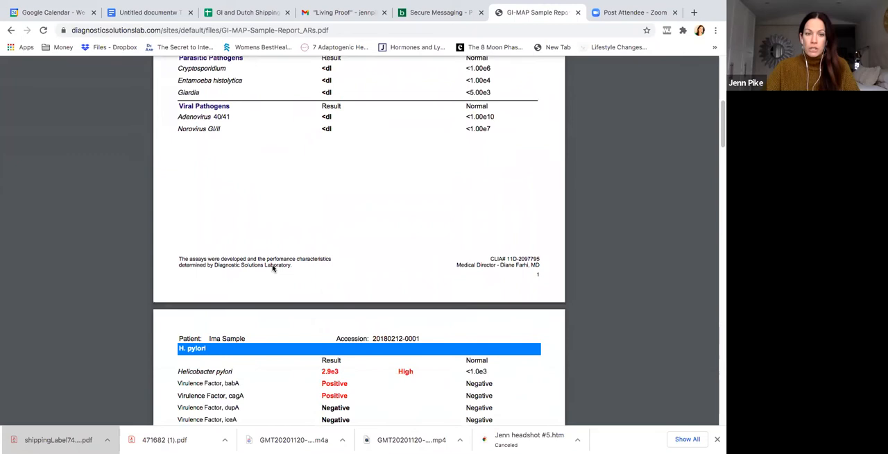
pyautogui.scroll(-3)
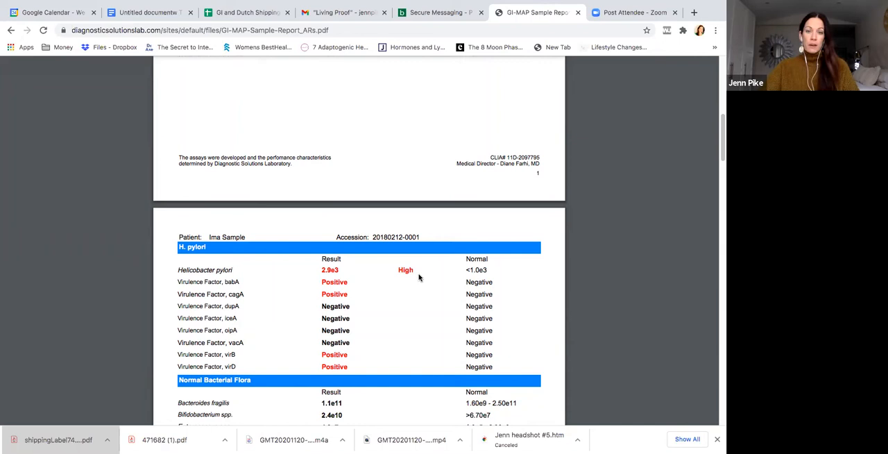
pyautogui.scroll(-3)
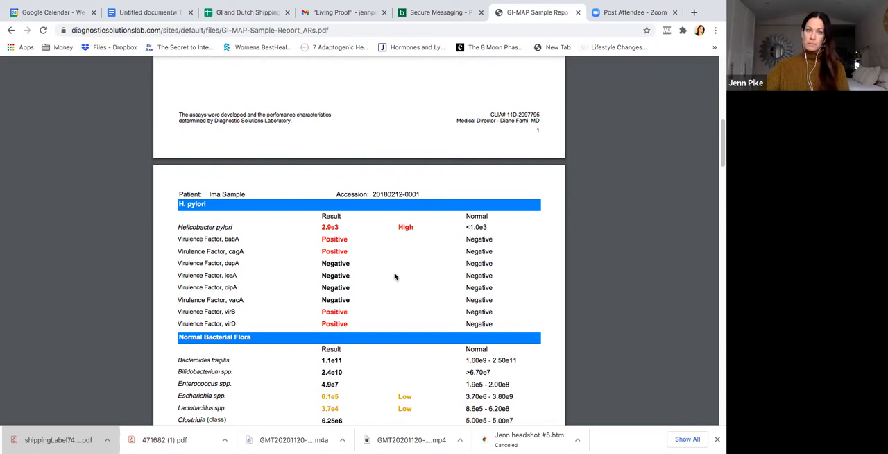
pyautogui.moveTo(349, 250)
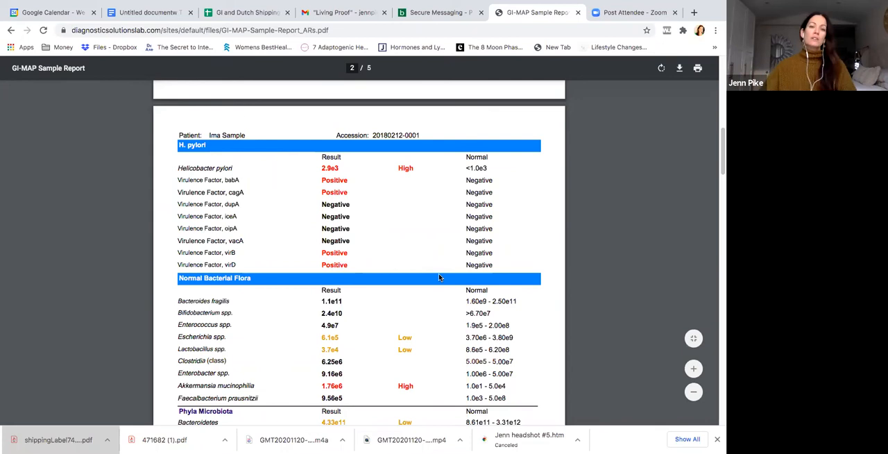
pyautogui.scroll(-3)
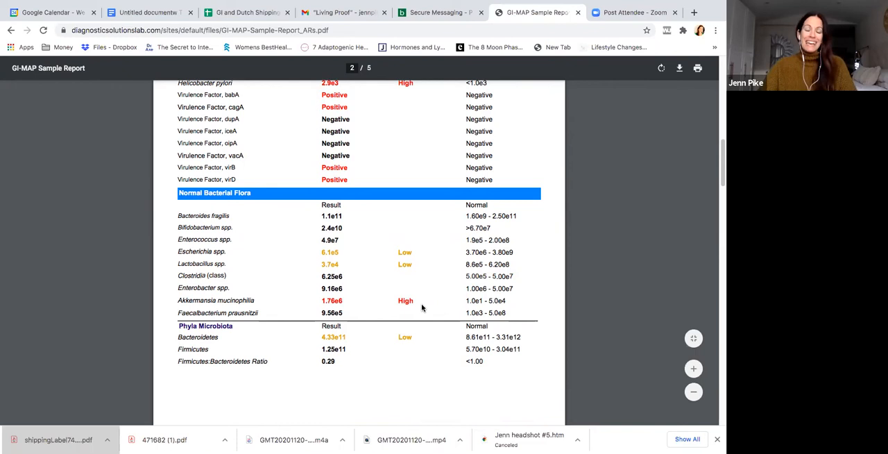
pyautogui.moveTo(371, 236)
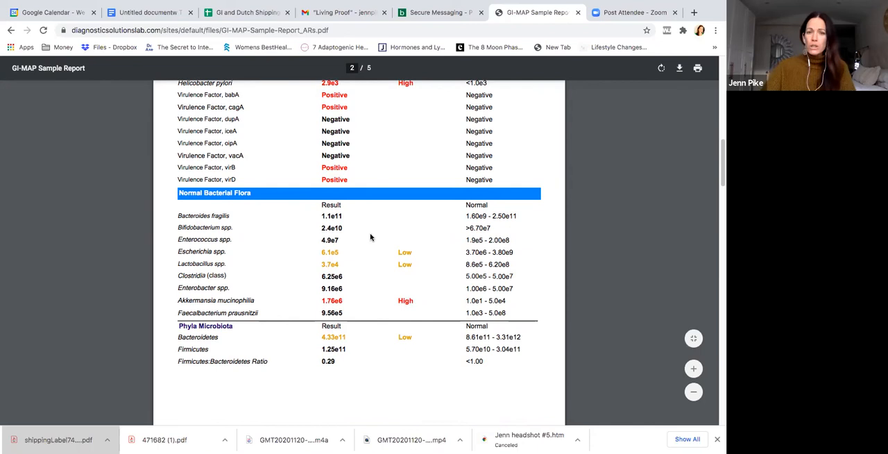
pyautogui.moveTo(333, 266)
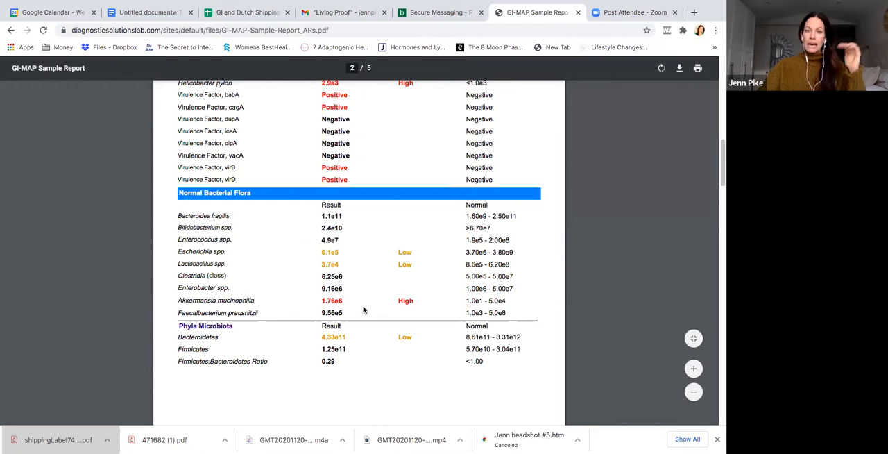
pyautogui.moveTo(363, 300)
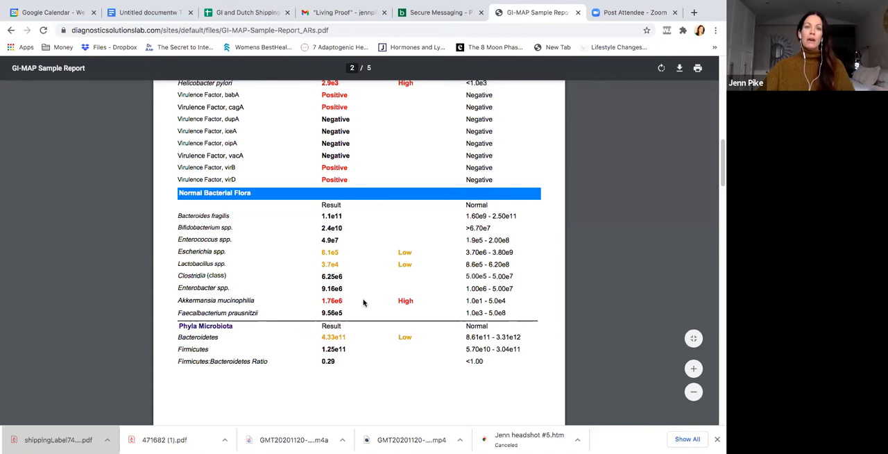
pyautogui.scroll(-3)
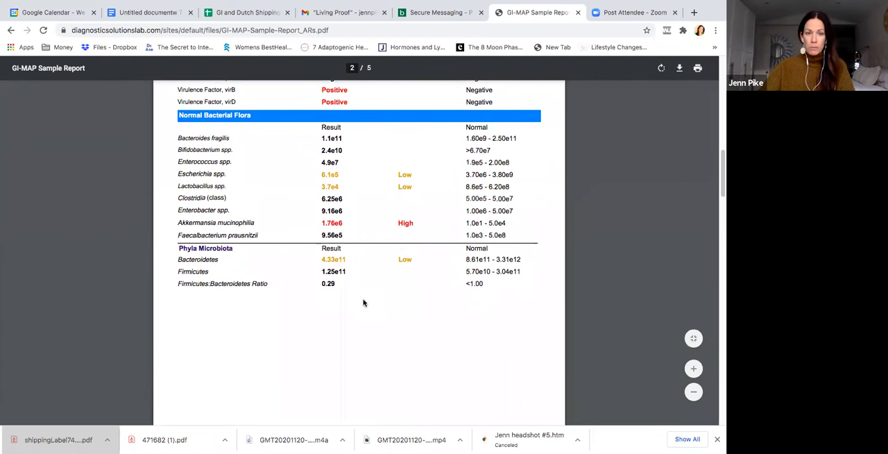
pyautogui.scroll(-3)
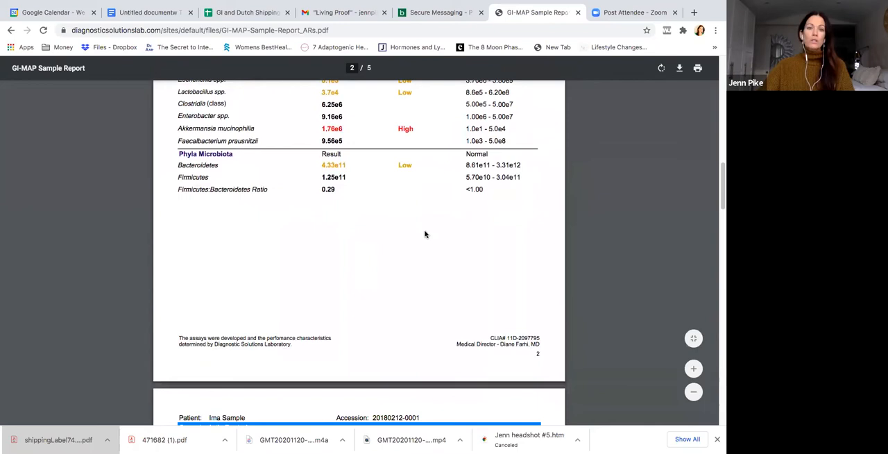
pyautogui.moveTo(369, 236)
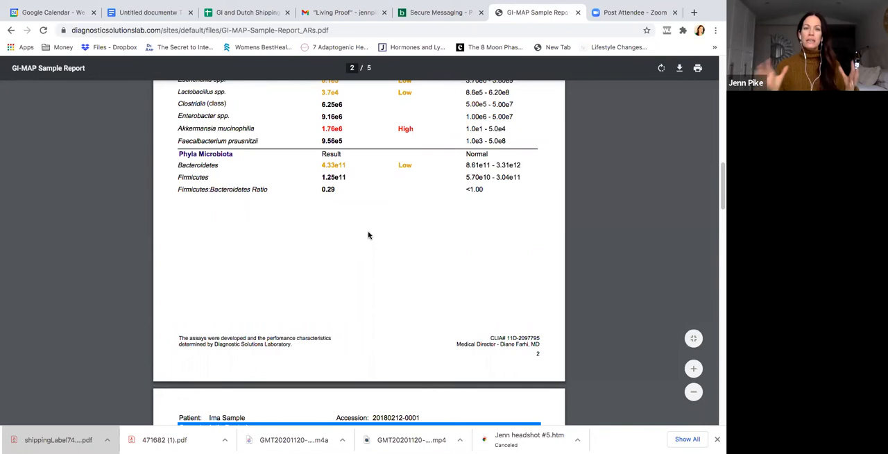
pyautogui.scroll(3)
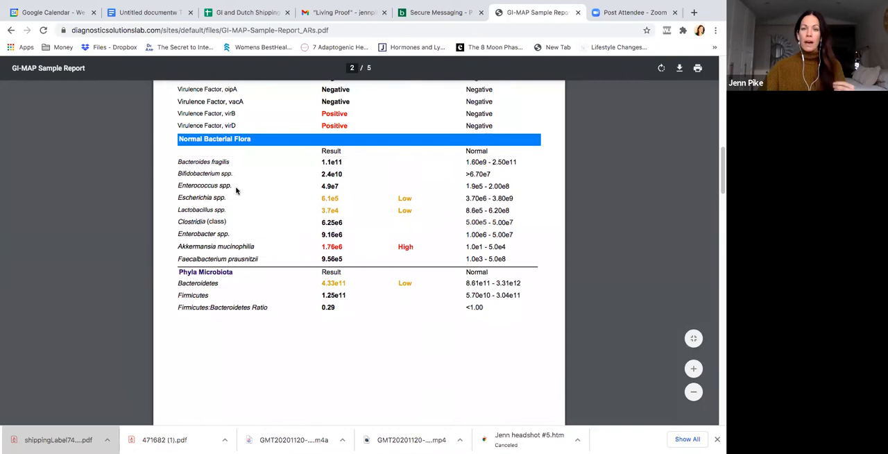
pyautogui.moveTo(340, 203)
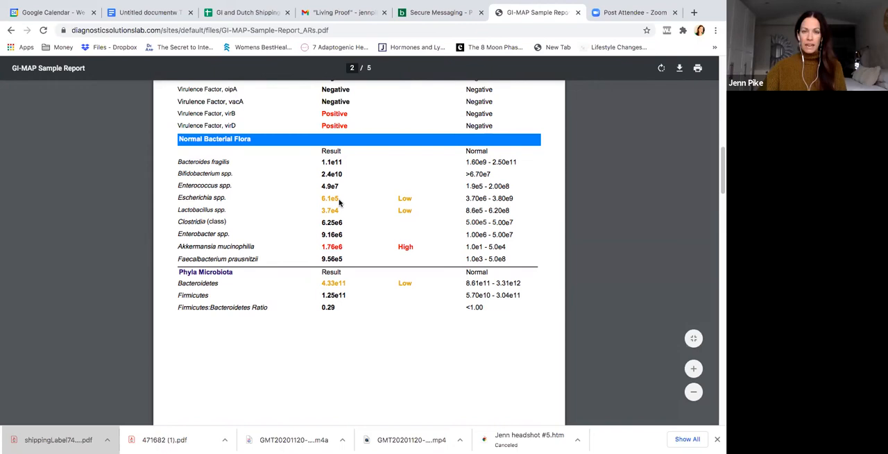
pyautogui.scroll(-3)
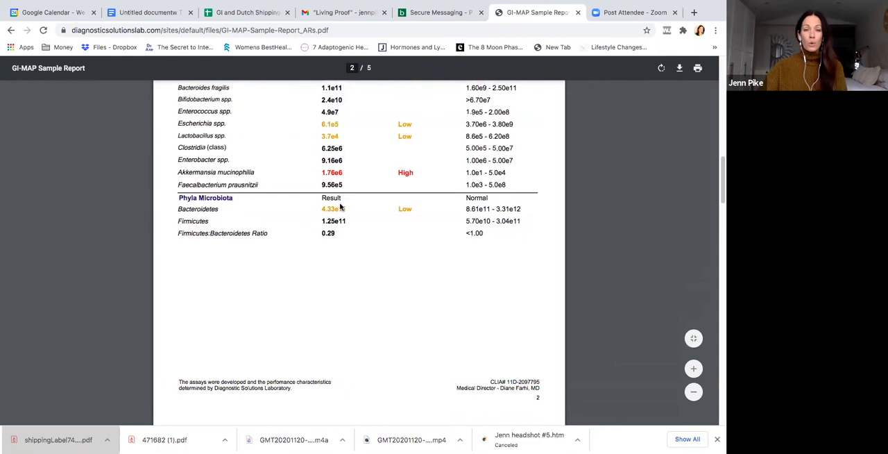
pyautogui.scroll(-3)
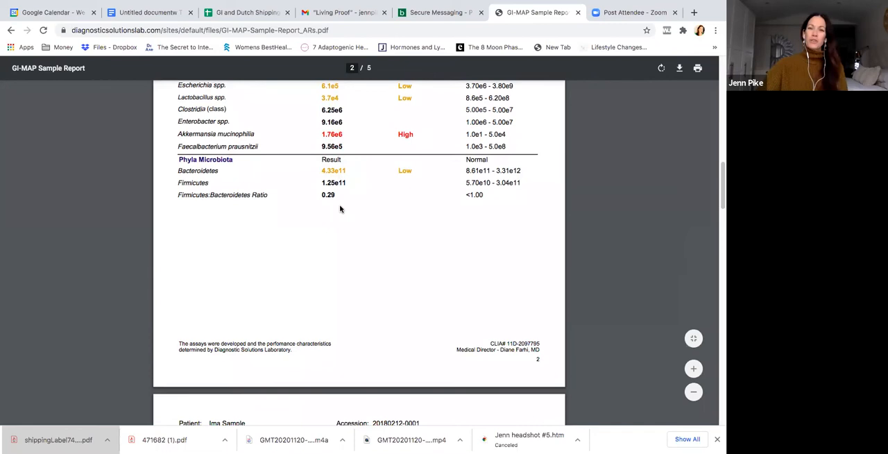
pyautogui.scroll(-3)
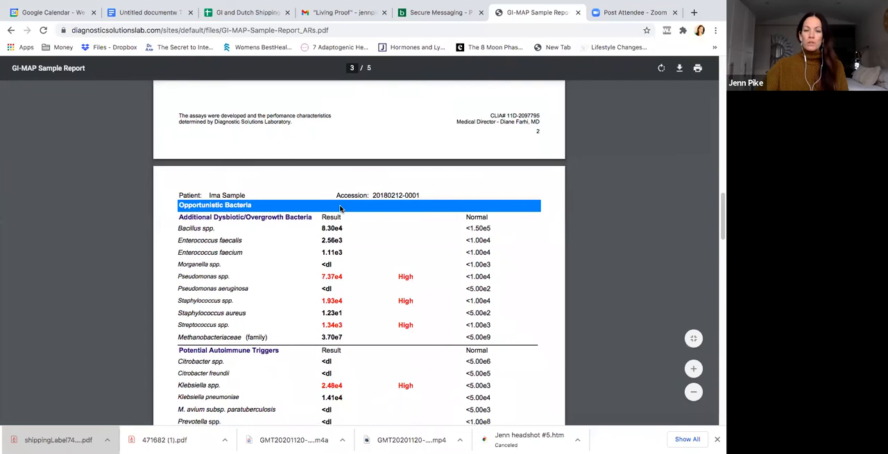
pyautogui.scroll(-3)
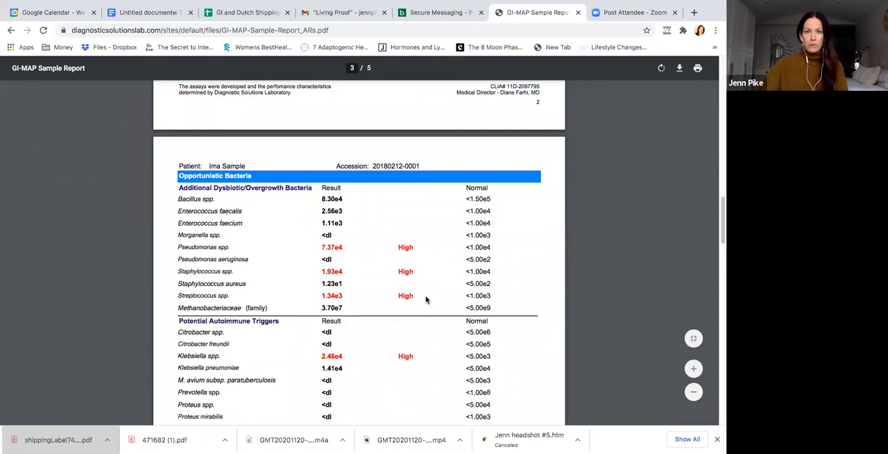
pyautogui.scroll(-3)
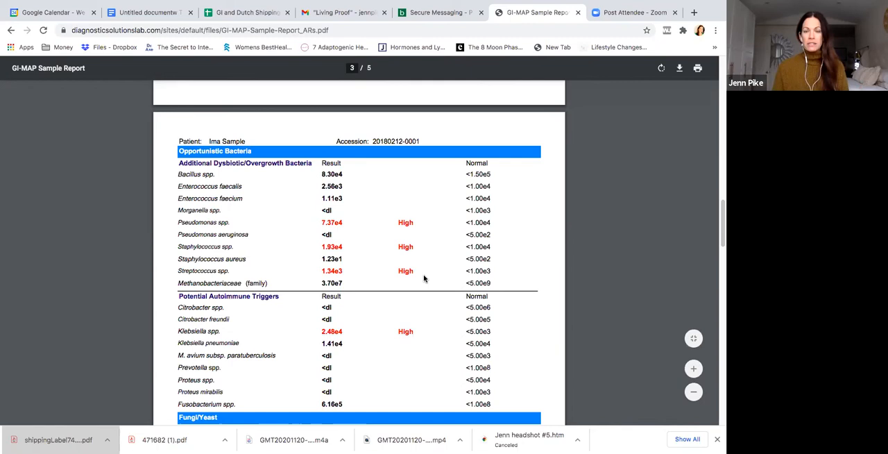
pyautogui.scroll(-3)
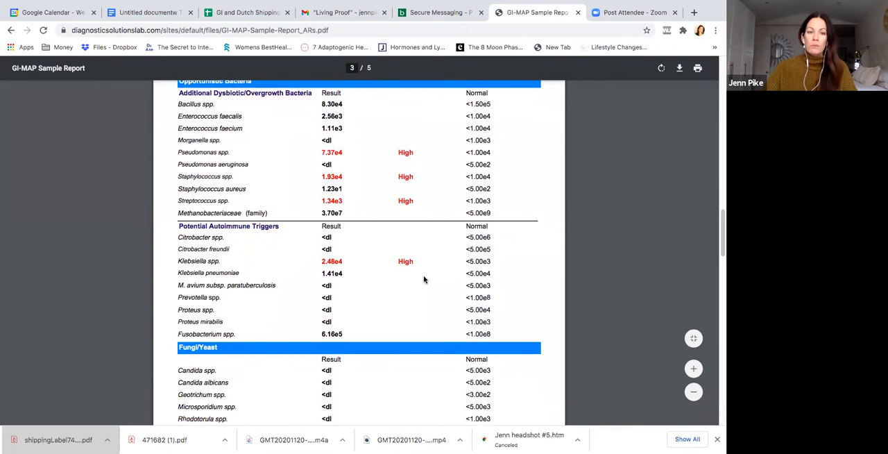
pyautogui.moveTo(400, 333)
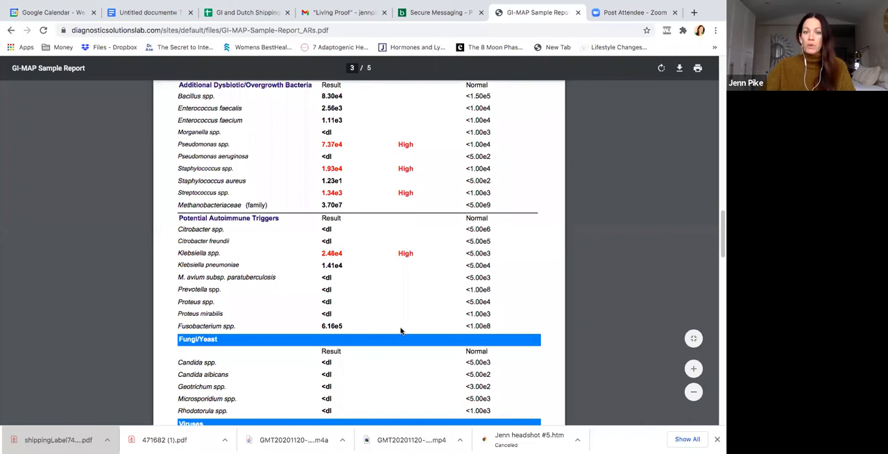
pyautogui.scroll(-3)
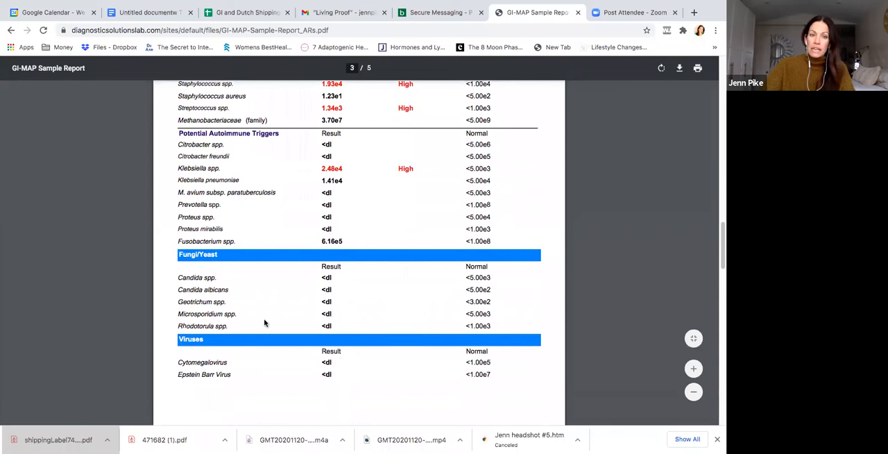
pyautogui.scroll(-3)
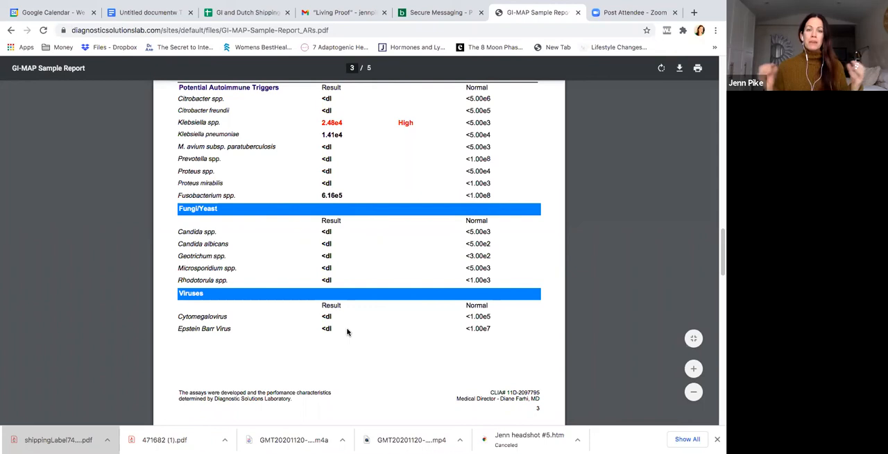
pyautogui.scroll(-3)
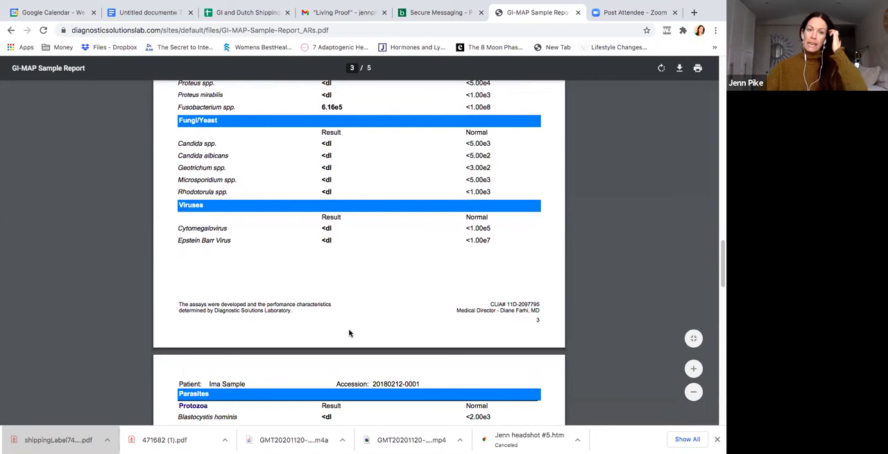
pyautogui.scroll(-3)
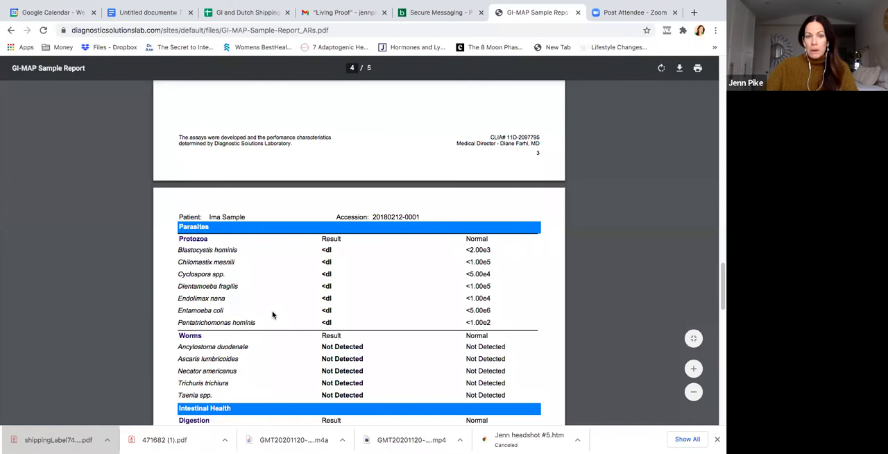
pyautogui.scroll(-3)
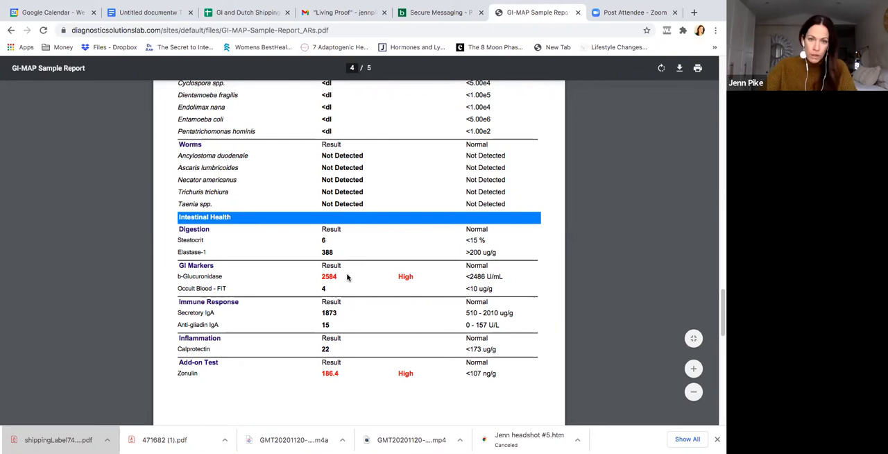
pyautogui.scroll(-3)
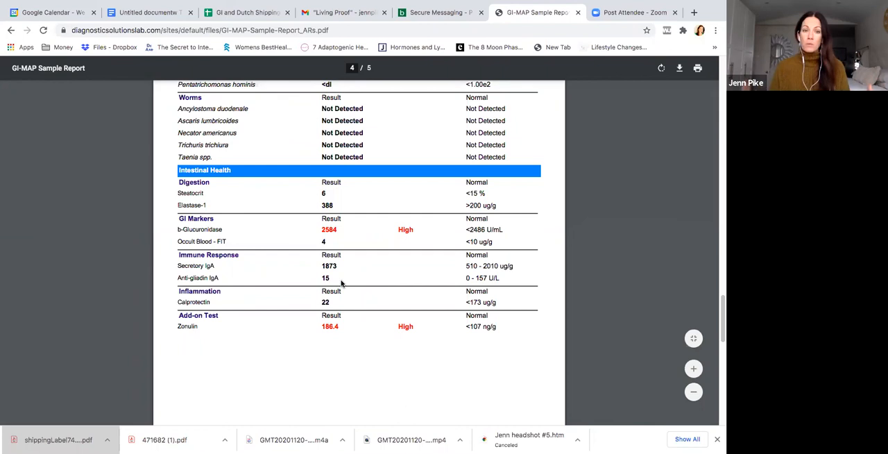
pyautogui.scroll(-3)
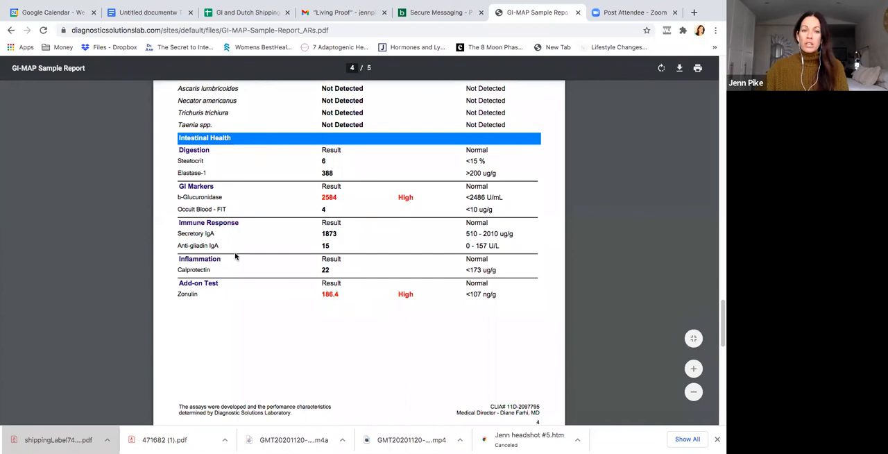
pyautogui.scroll(-3)
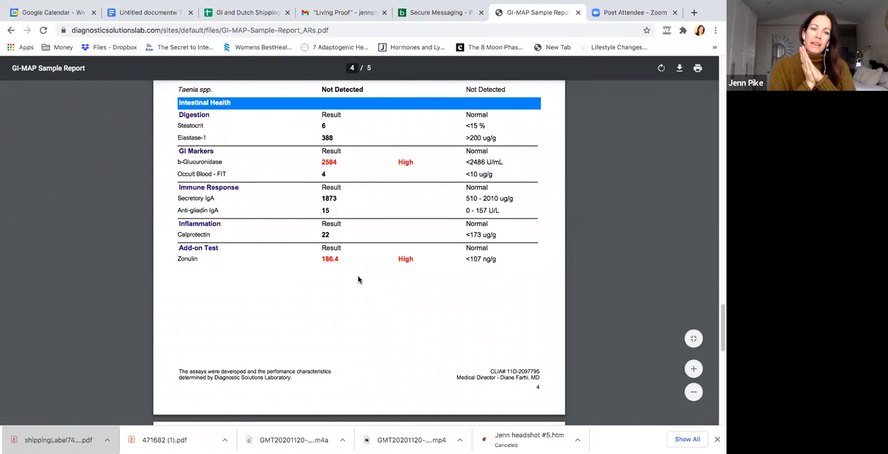
pyautogui.scroll(-3)
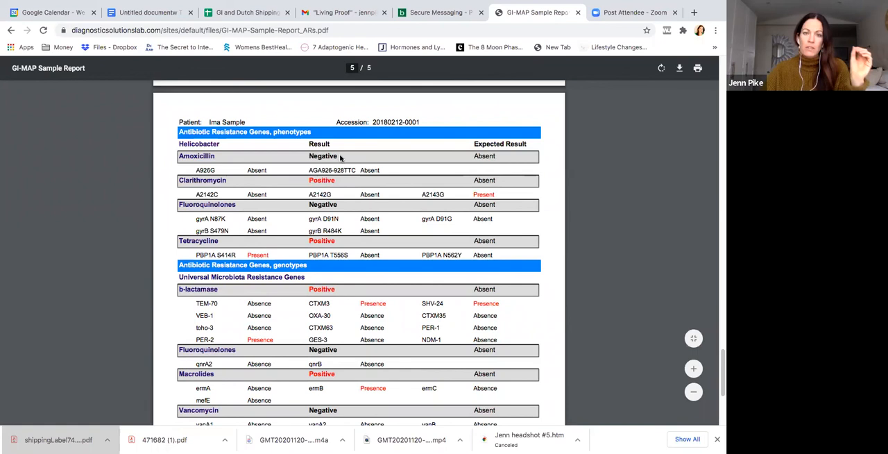
pyautogui.moveTo(377, 194)
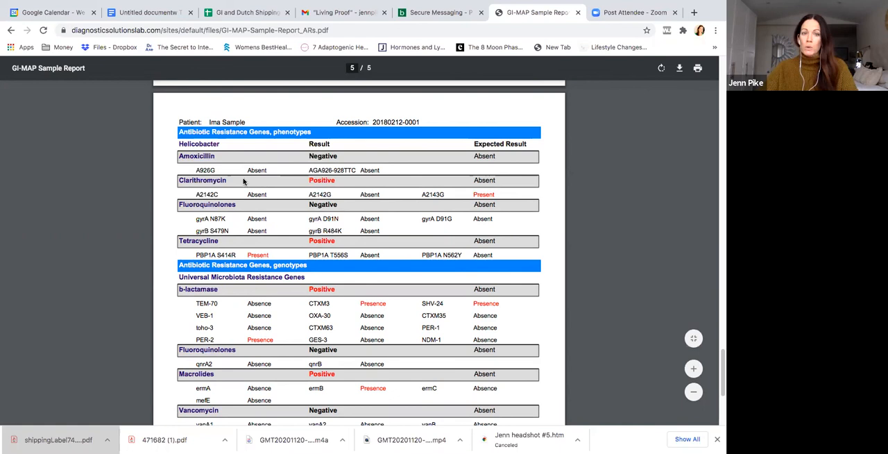
pyautogui.moveTo(333, 195)
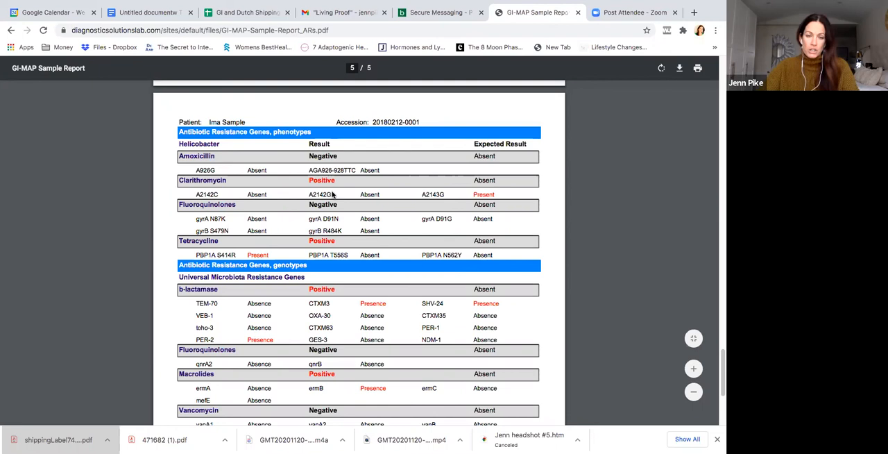
pyautogui.scroll(-3)
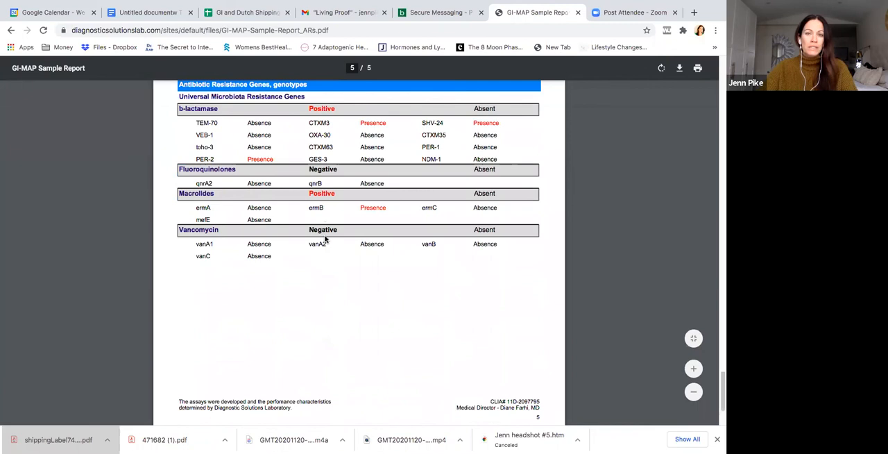